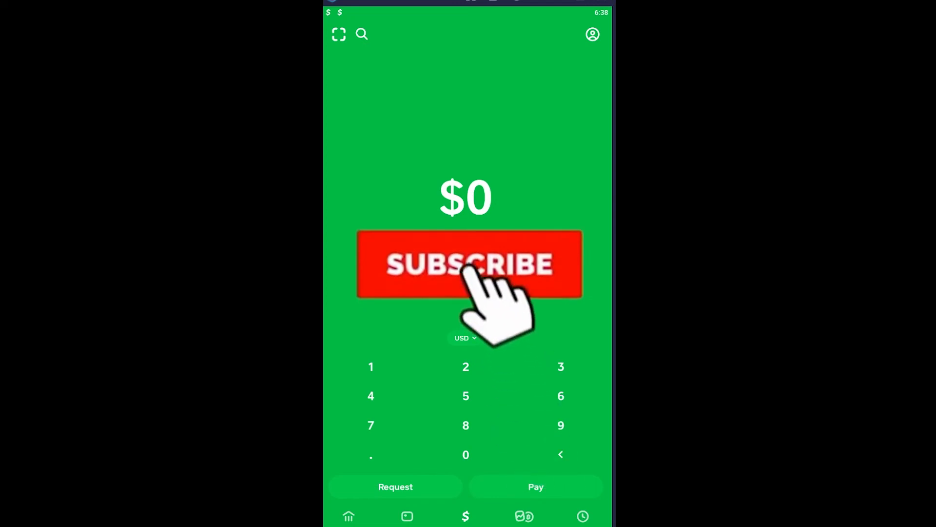
- Go to the account profile page from the Cash App home screen
left_click(468, 263)
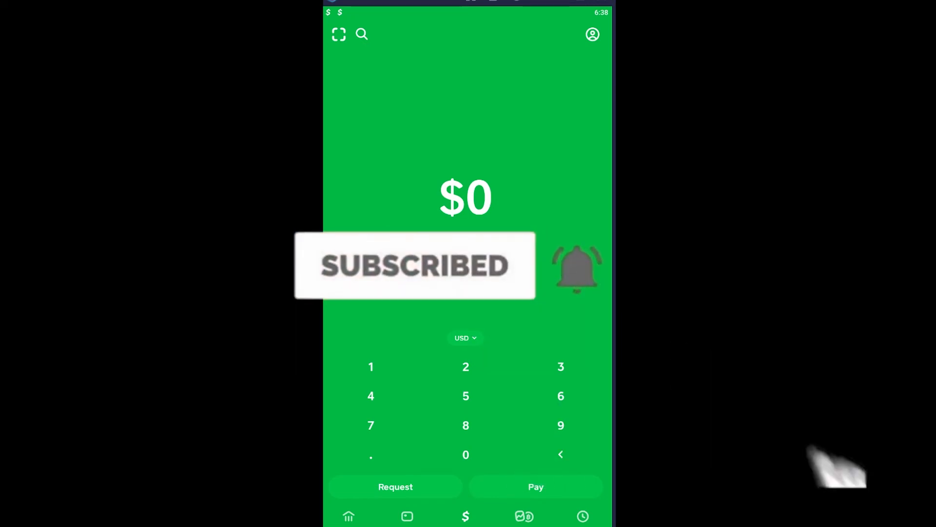
left_click(591, 34)
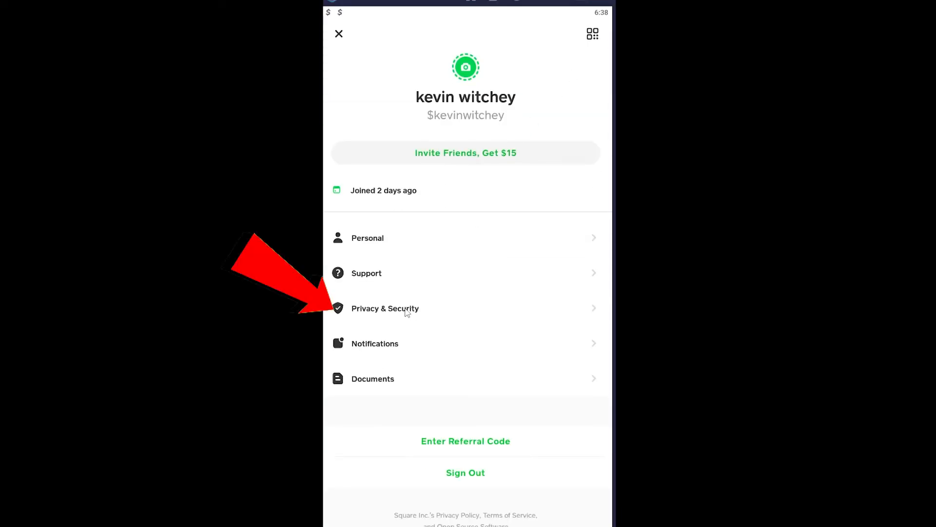
- From Privacy & Security, choose Change Cash PIN and report the PIN as forgotten
left_click(385, 308)
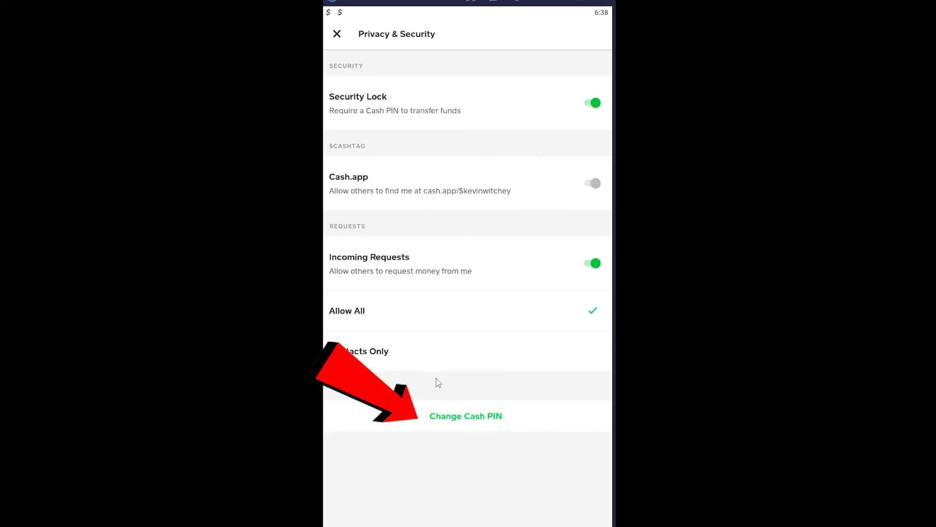
left_click(465, 415)
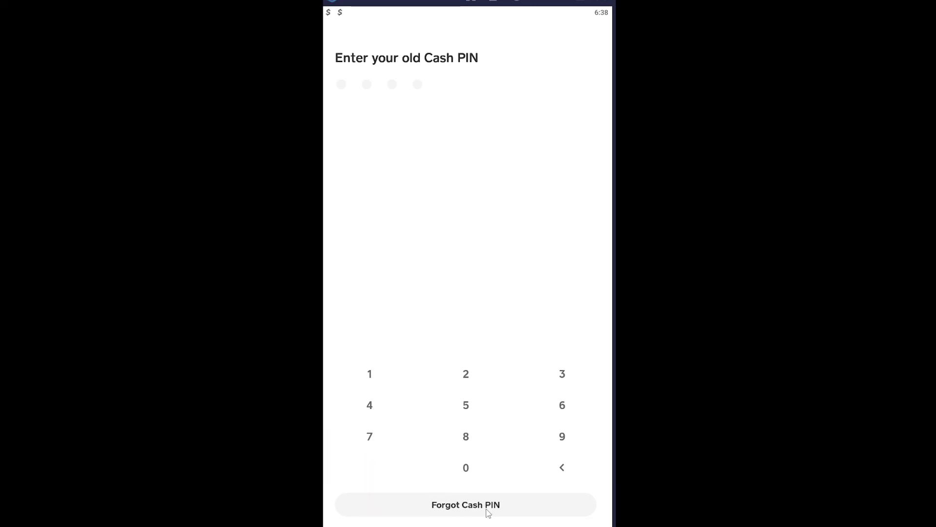
left_click(465, 504)
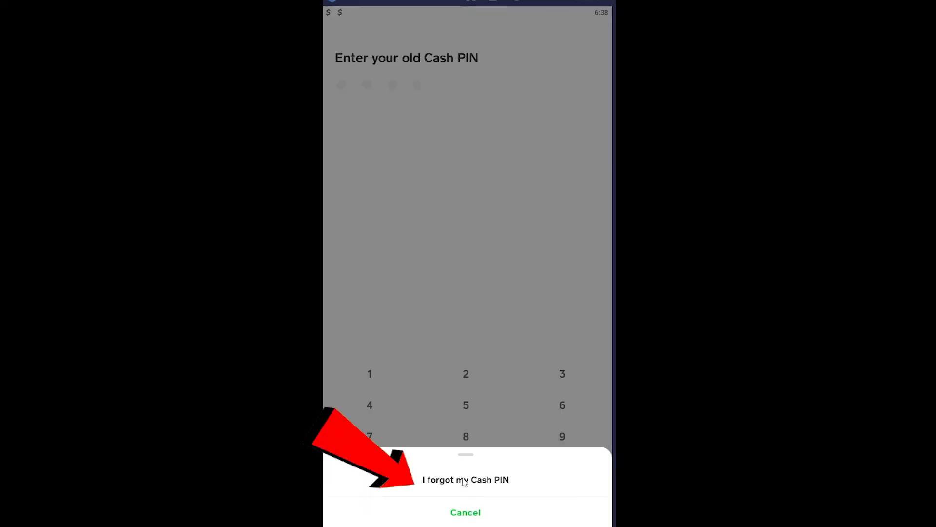
left_click(465, 479)
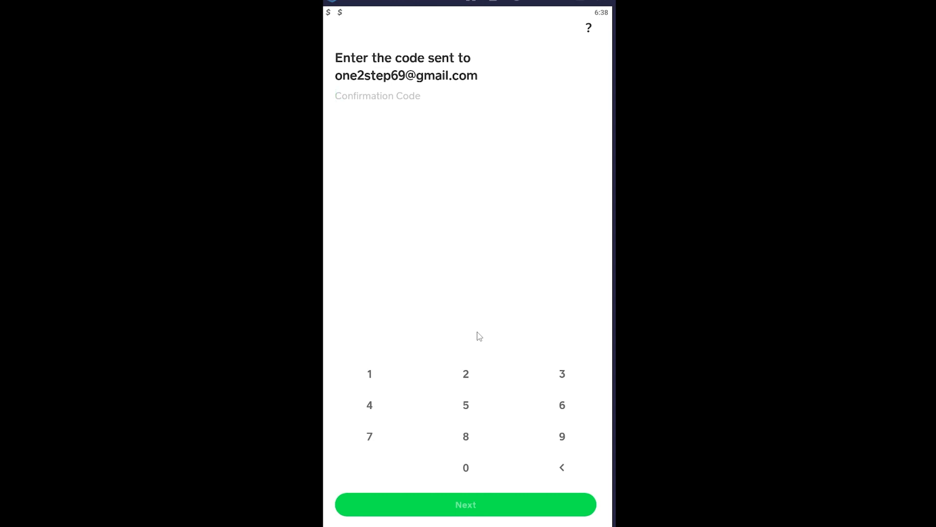
mouse_move(521, 323)
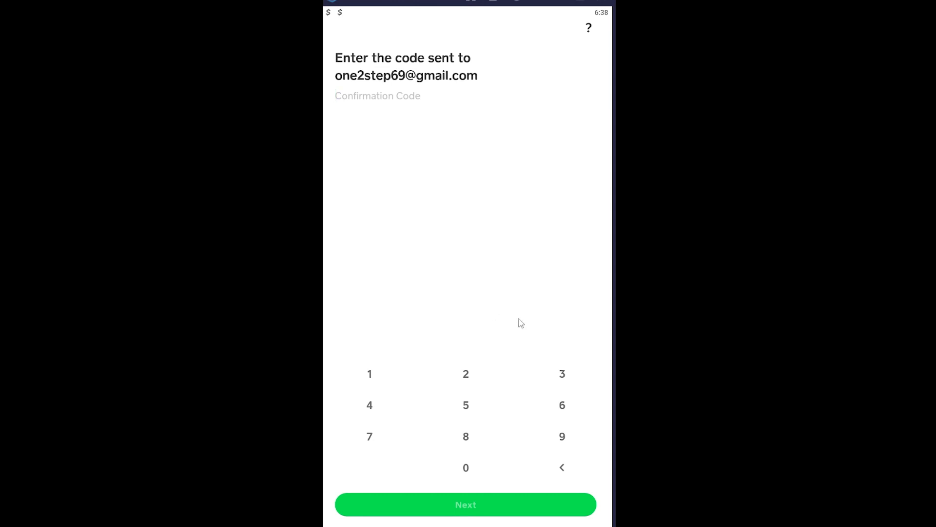
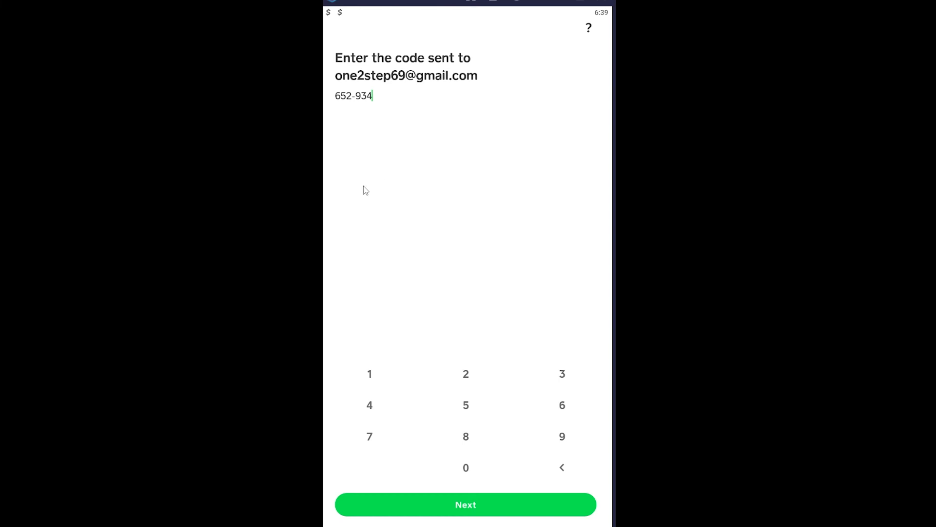
left_click(465, 504)
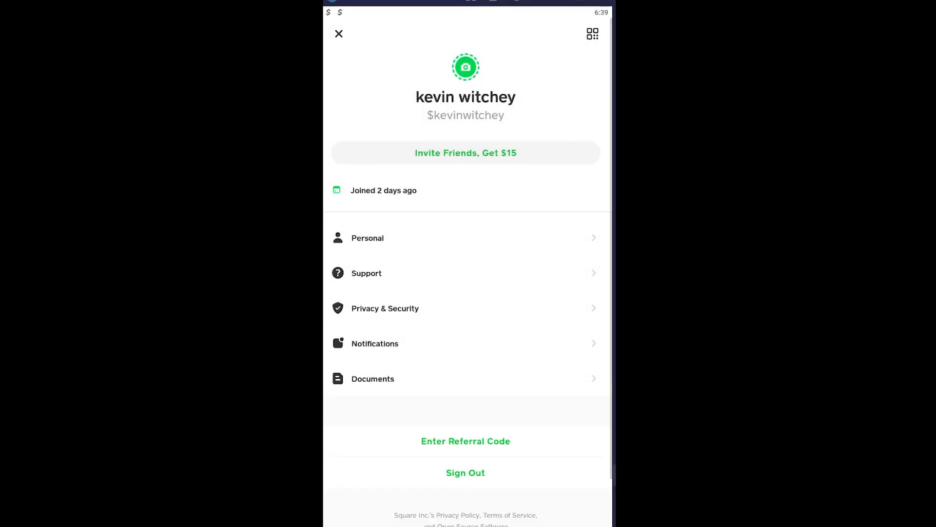
- Close the profile page to land back on the $0 home screen
left_click(338, 34)
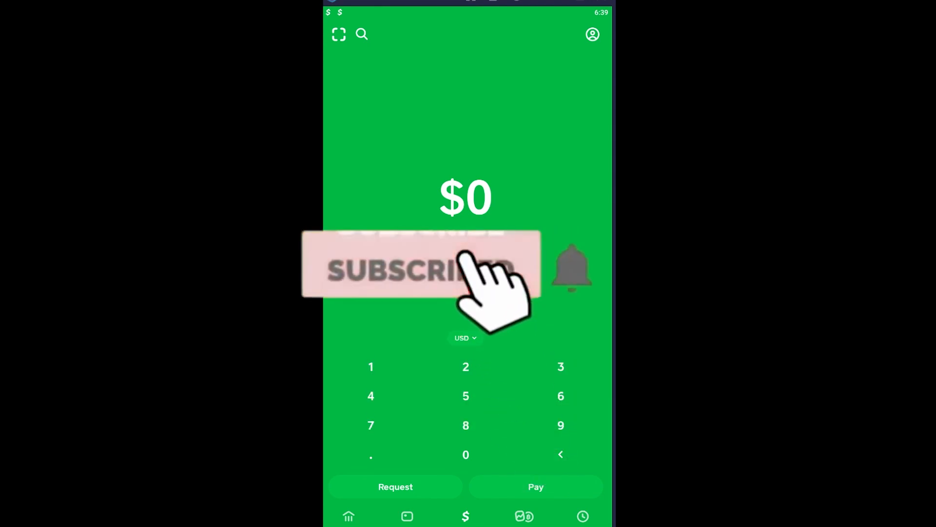